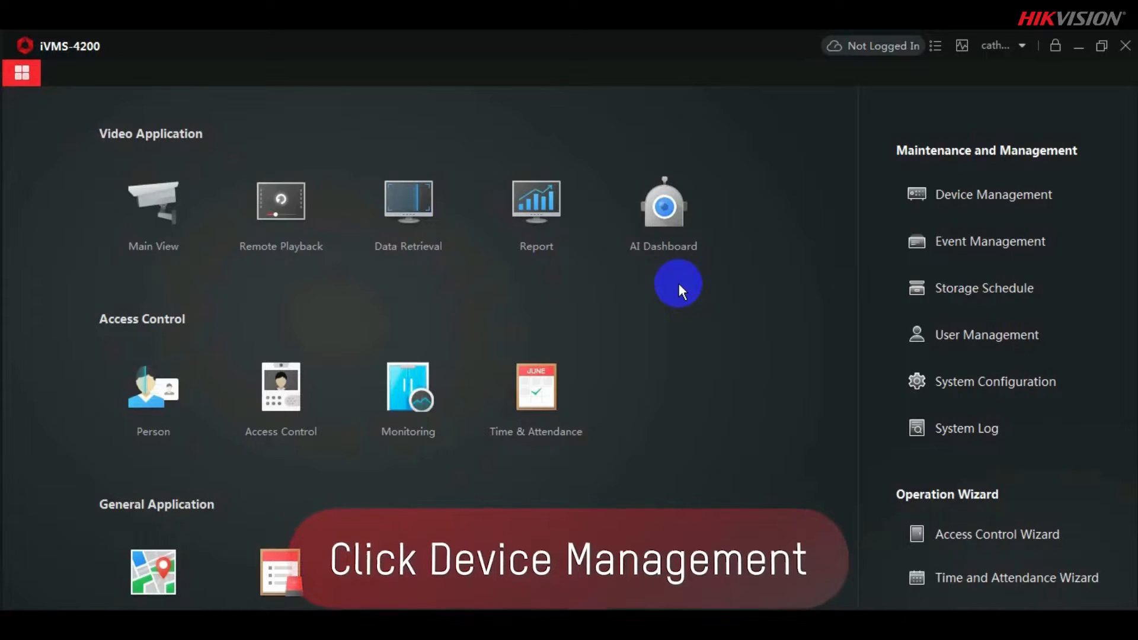
# - Go to Device Management from the home screen, showing an empty device list
pyautogui.click(993, 193)
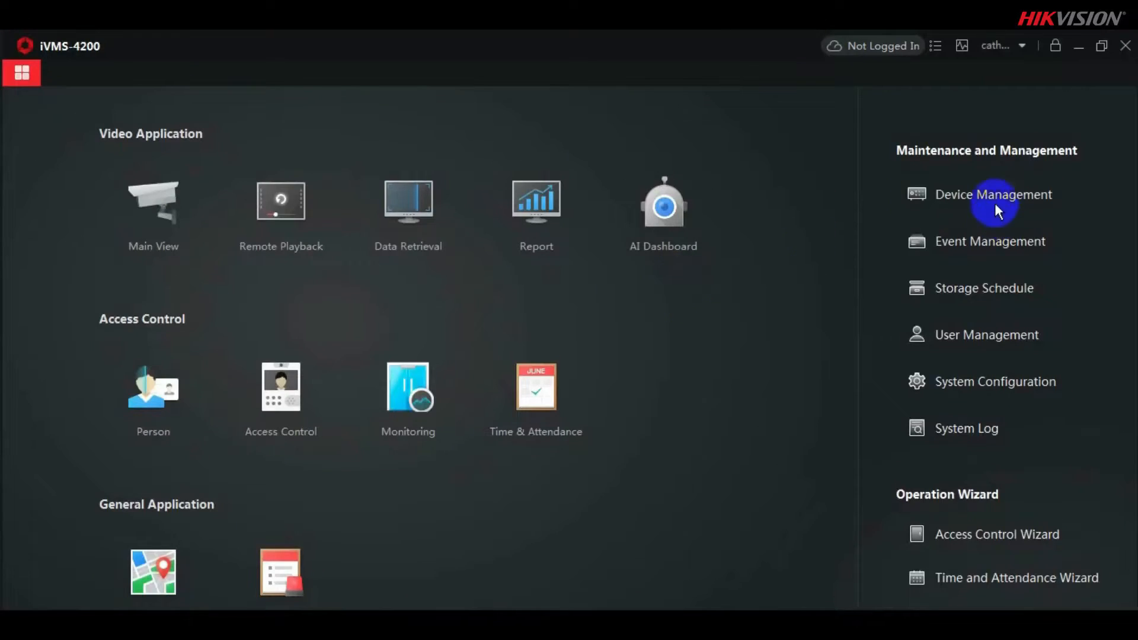
pyautogui.click(994, 193)
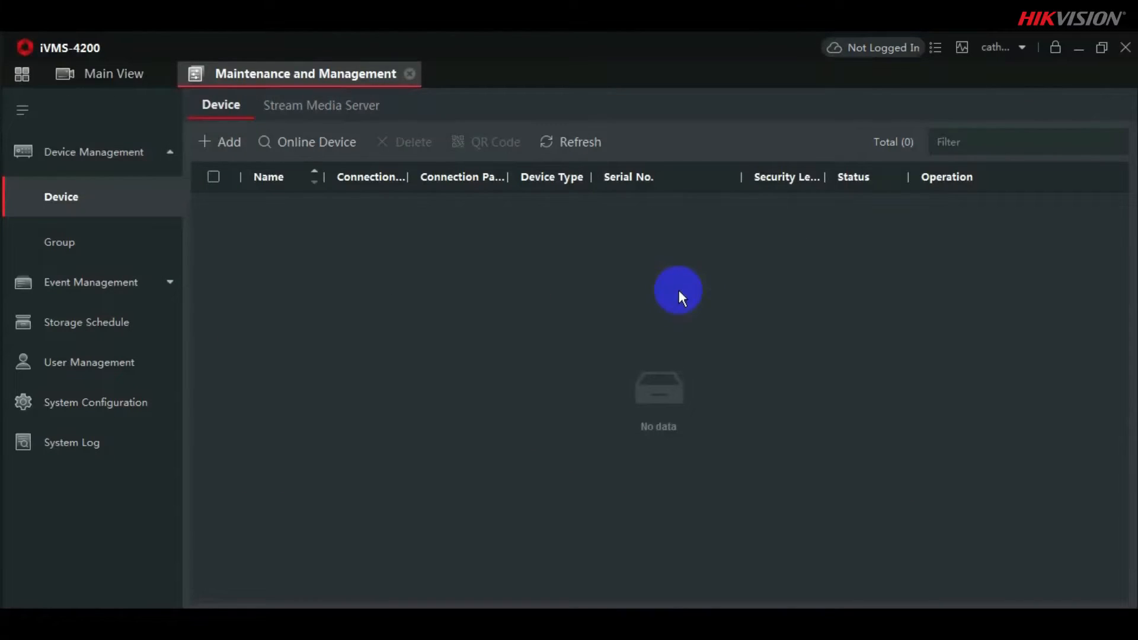
# - List online devices, select the inactive one at 10.9.97.42 and start its activation
pyautogui.click(308, 141)
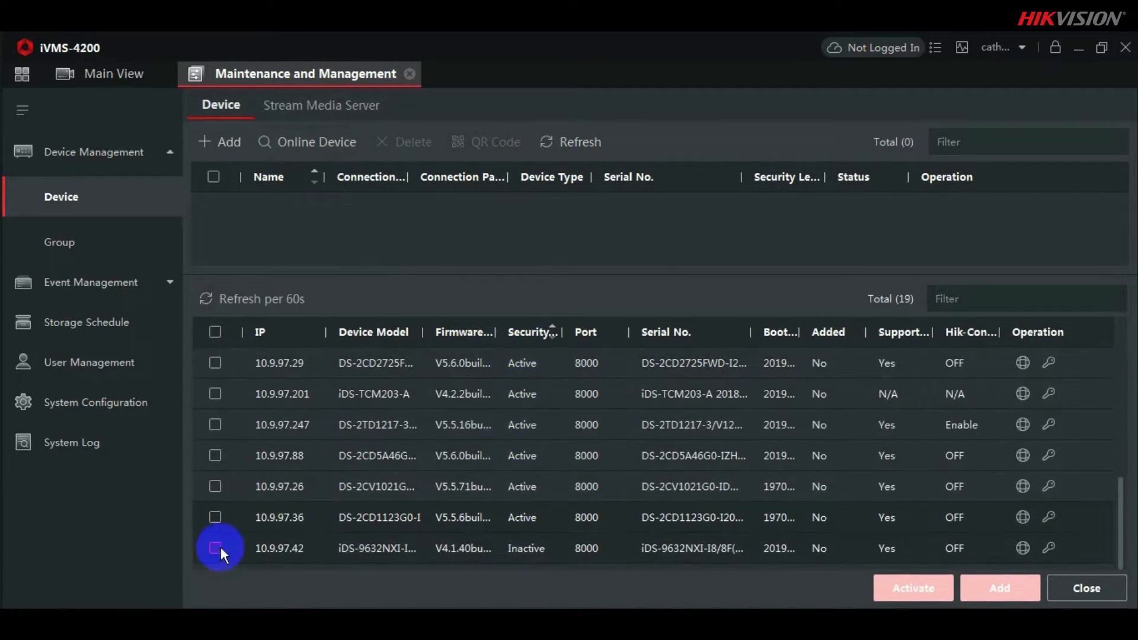
pyautogui.click(215, 547)
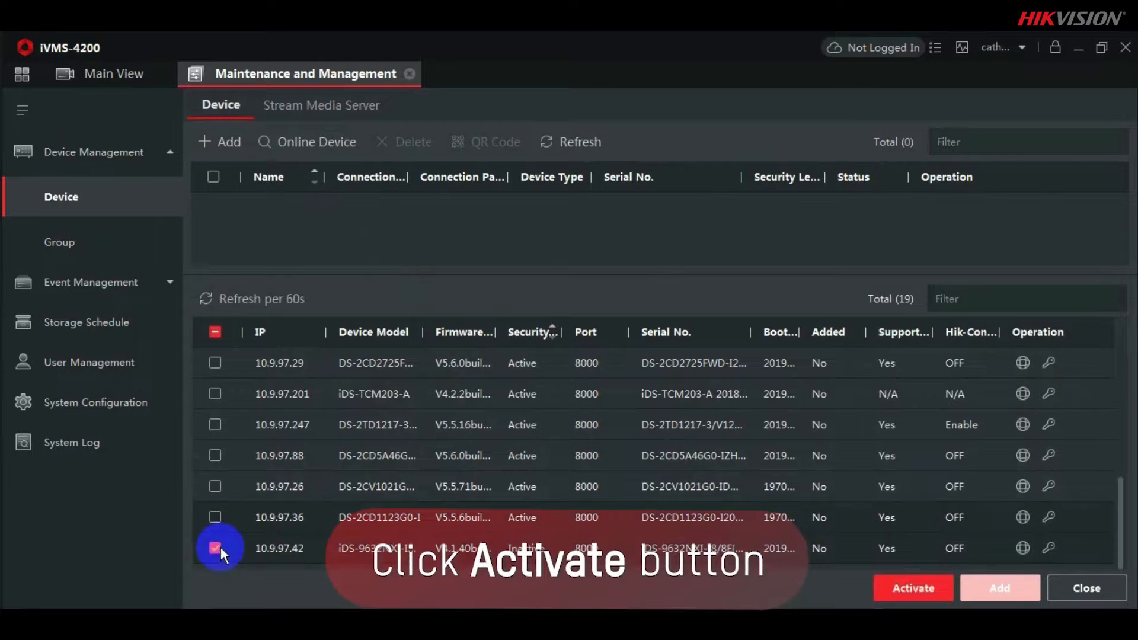
pyautogui.click(913, 588)
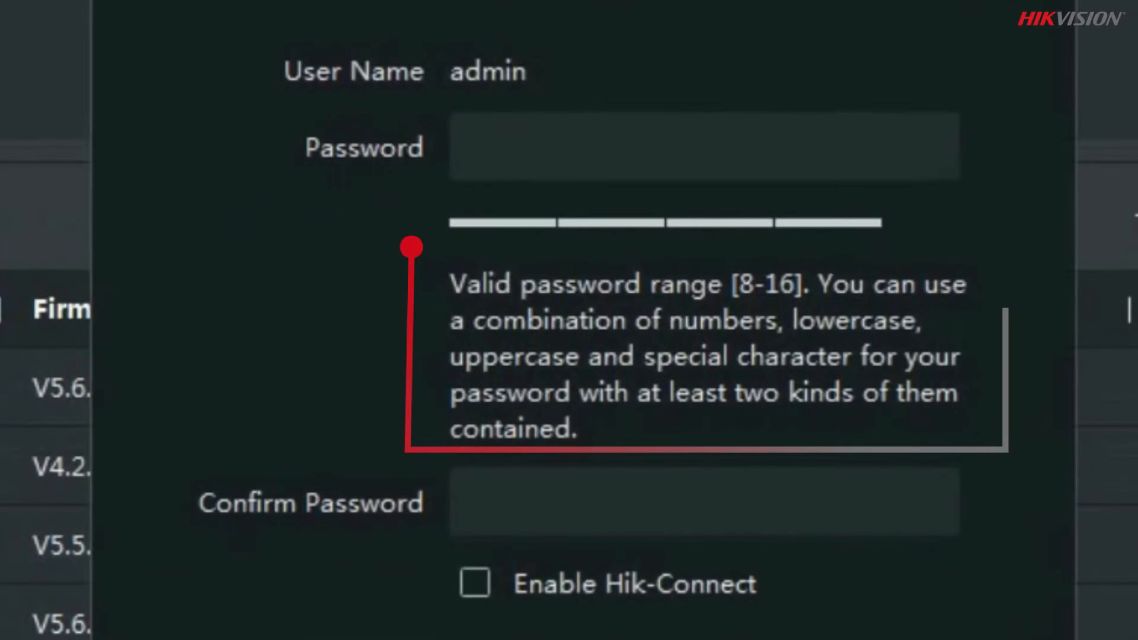
# - Enter and confirm a strong admin password to activate the 10.9.97.42 recorder
pyautogui.click(913, 588)
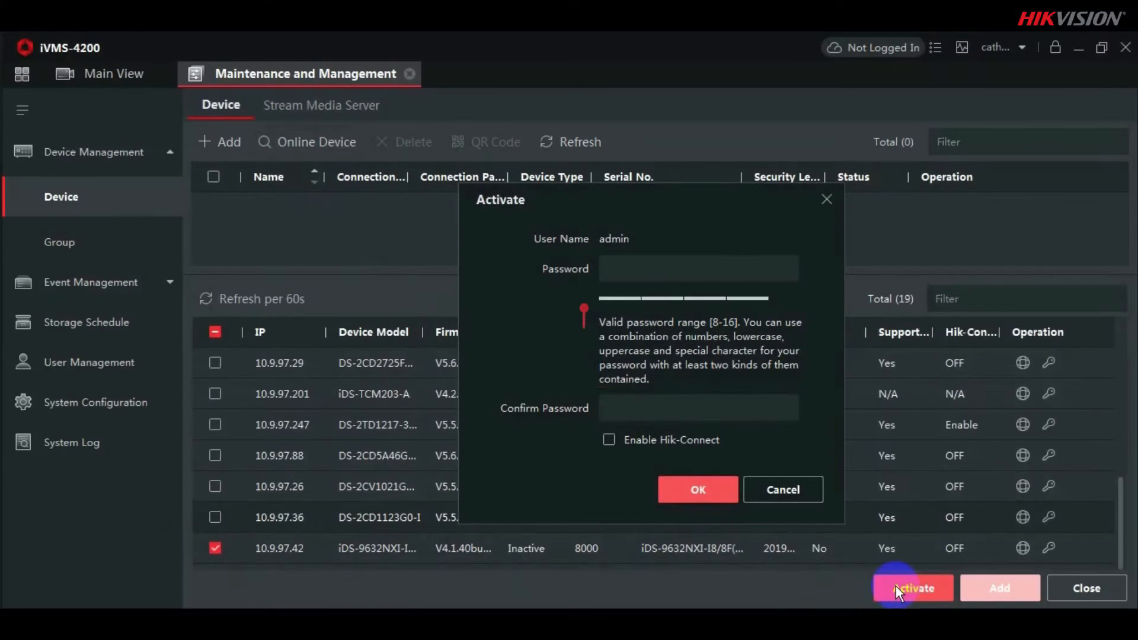
pyautogui.click(697, 269)
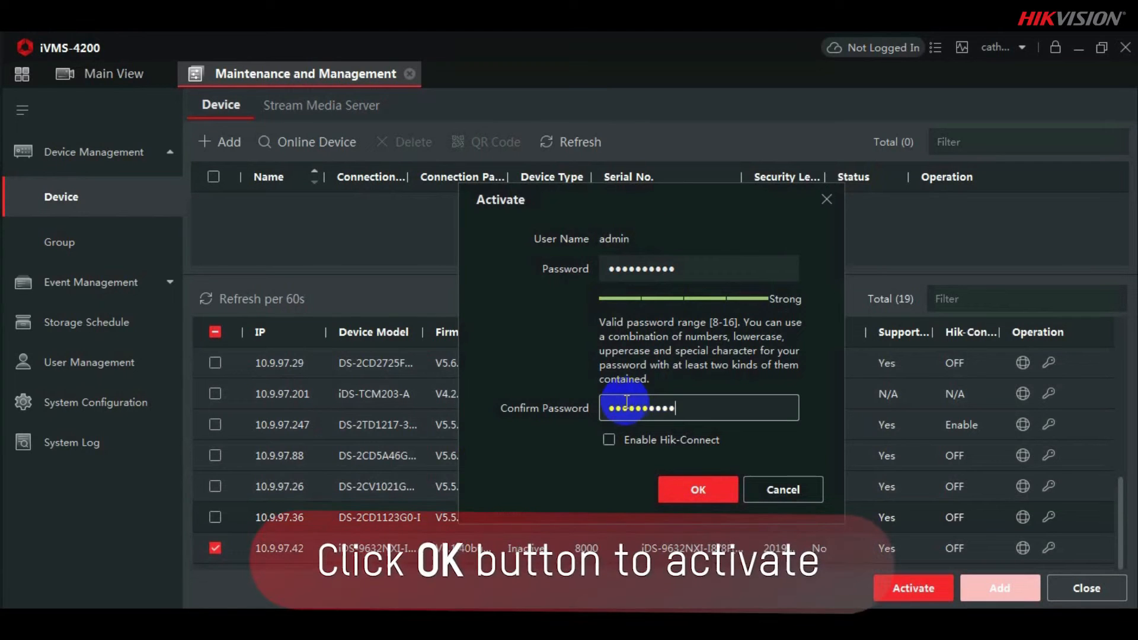
pyautogui.click(697, 489)
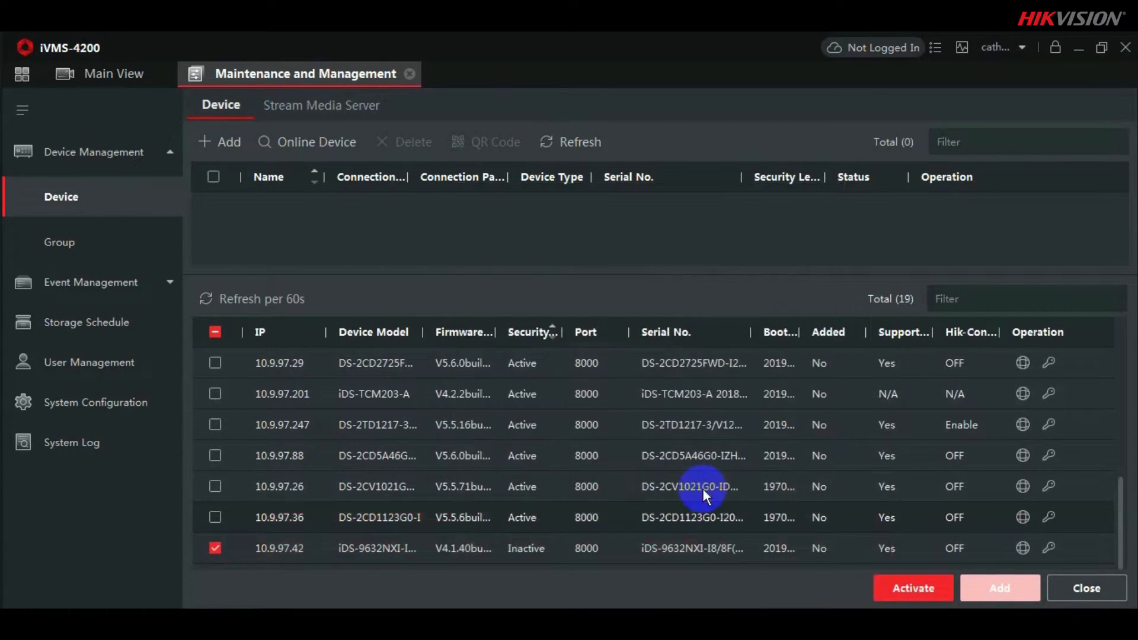
pyautogui.click(913, 588)
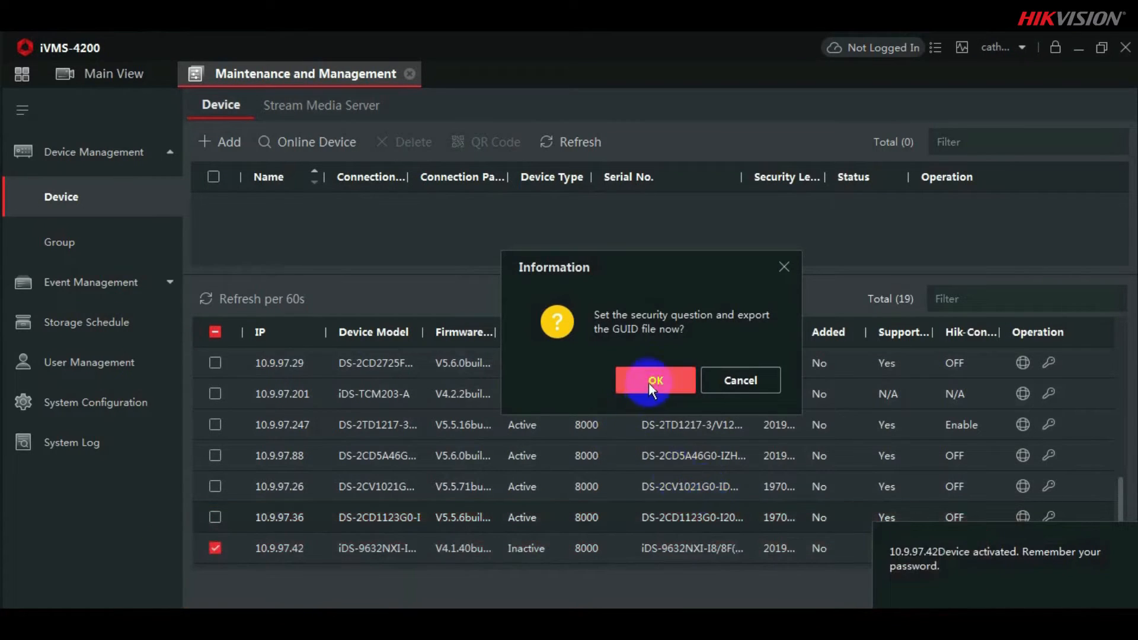
pyautogui.click(654, 380)
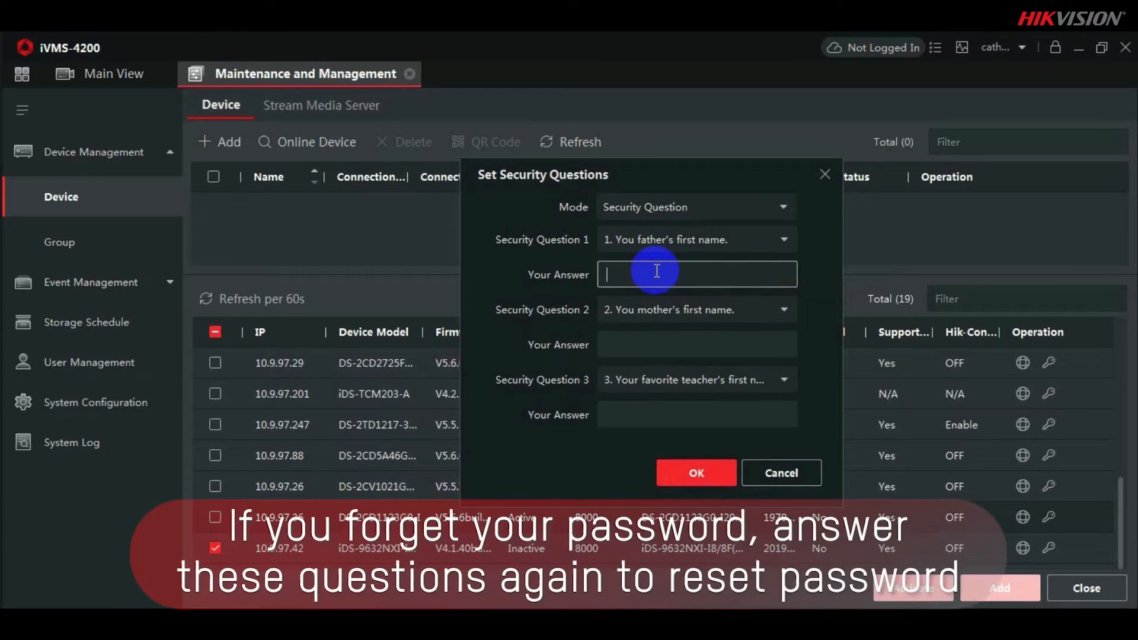
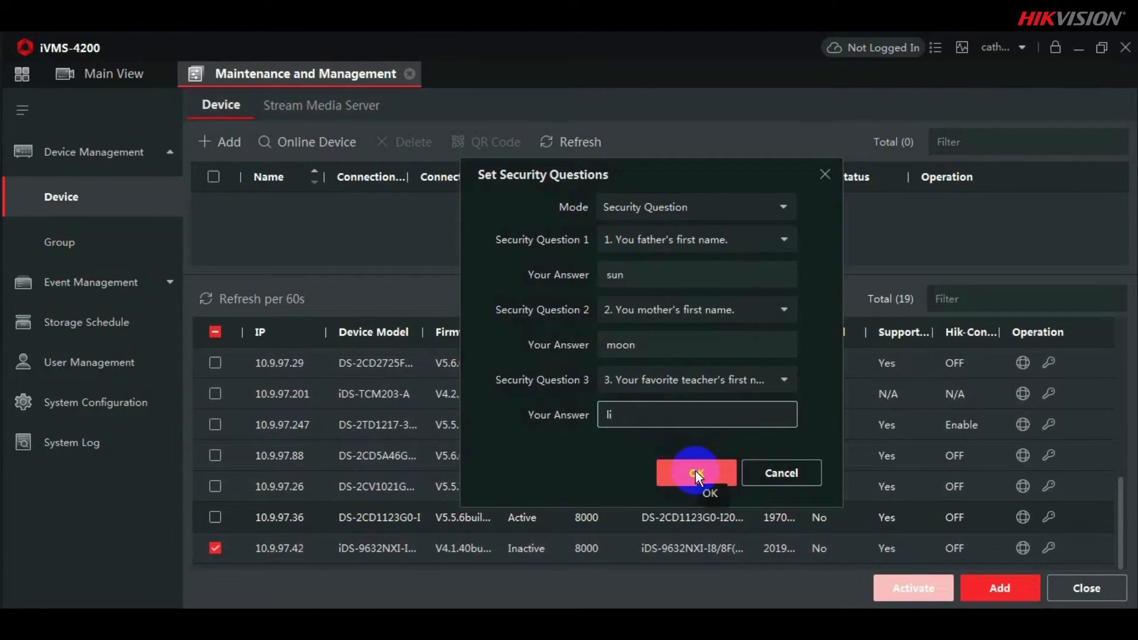
pyautogui.click(696, 473)
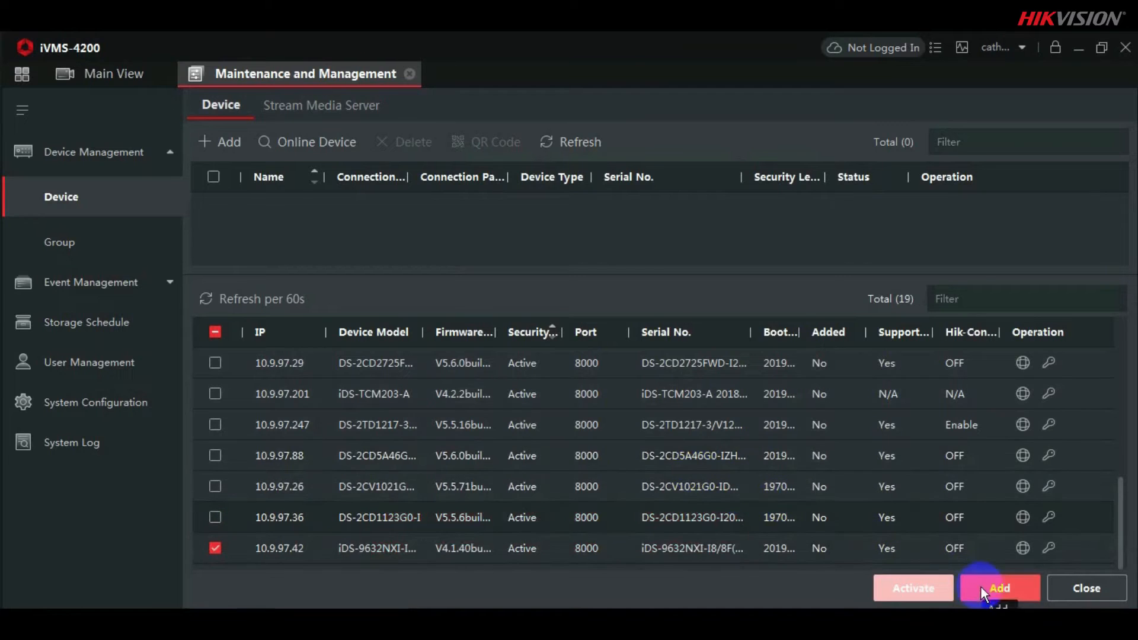
# - Add the 10.9.97.42 recorder as 'test' with admin credentials, Synchronize Time and Import to Group
pyautogui.click(999, 588)
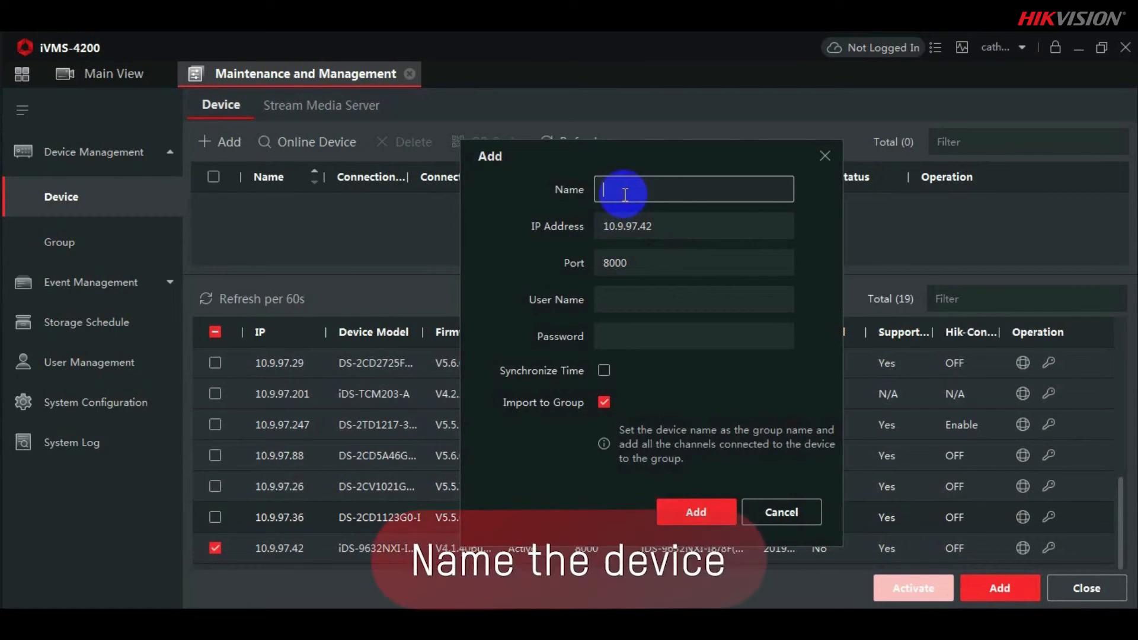
pyautogui.write('test')
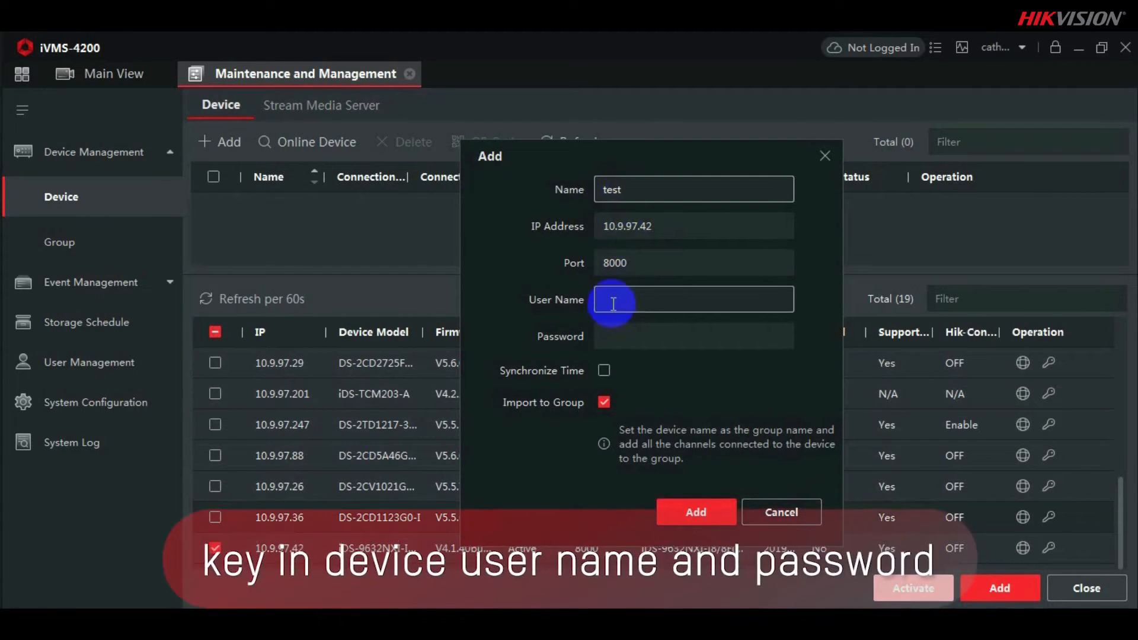
pyautogui.write('admin')
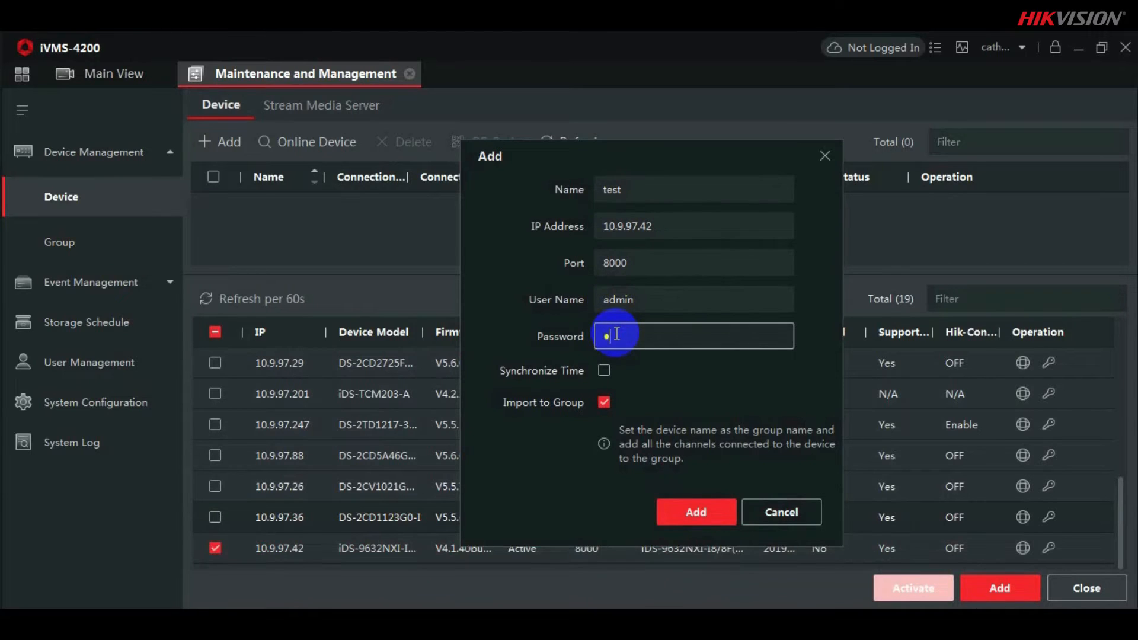
pyautogui.write('password')
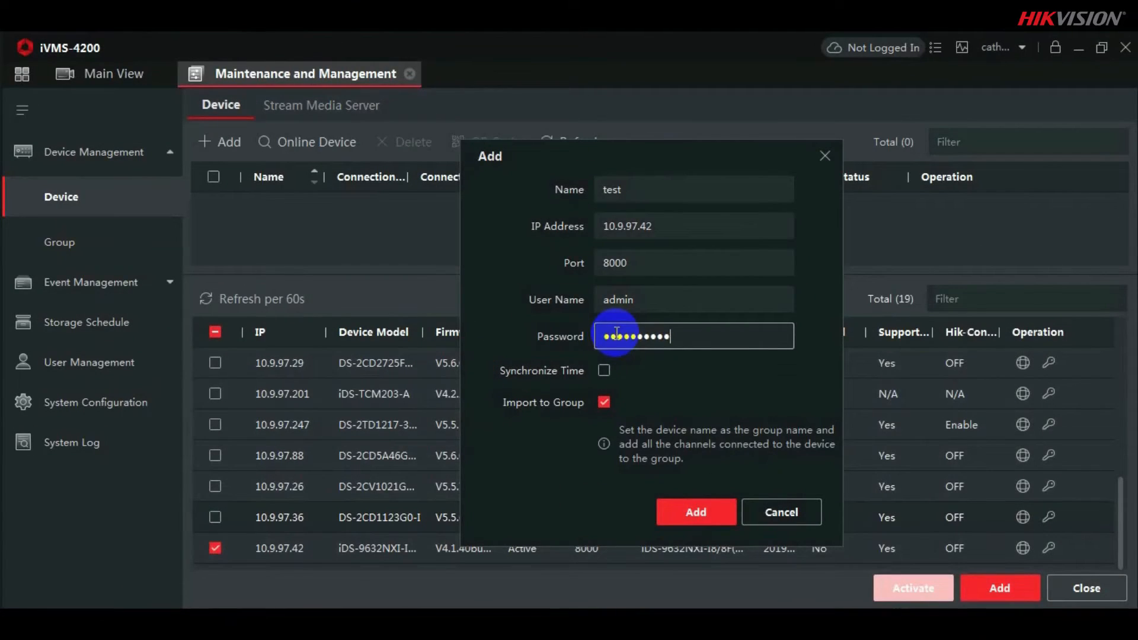
pyautogui.click(605, 370)
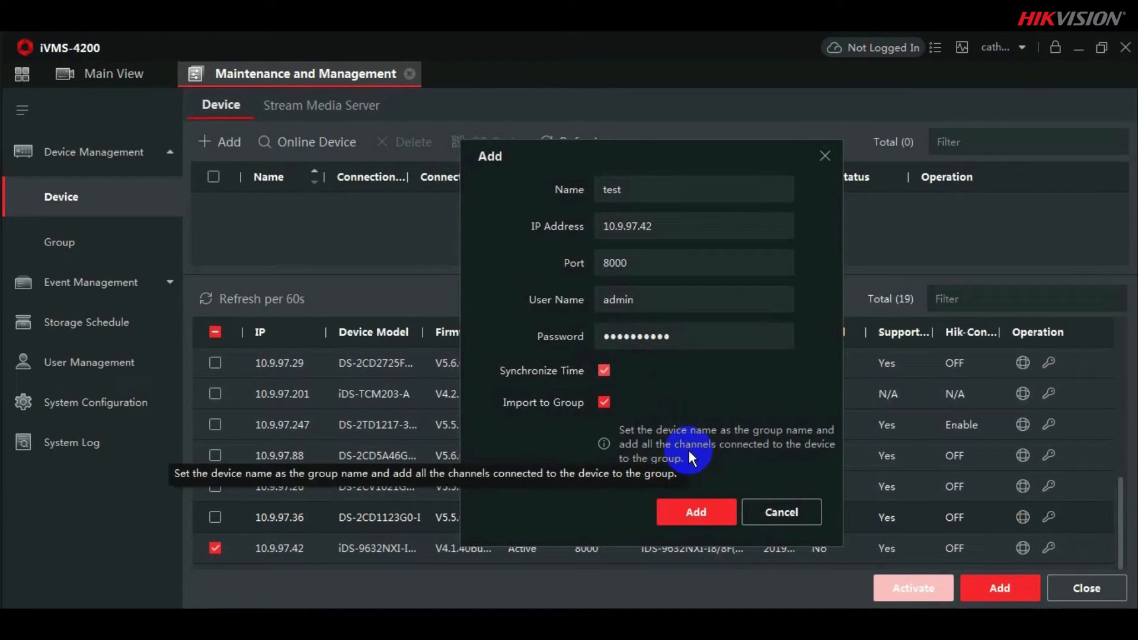
pyautogui.click(694, 512)
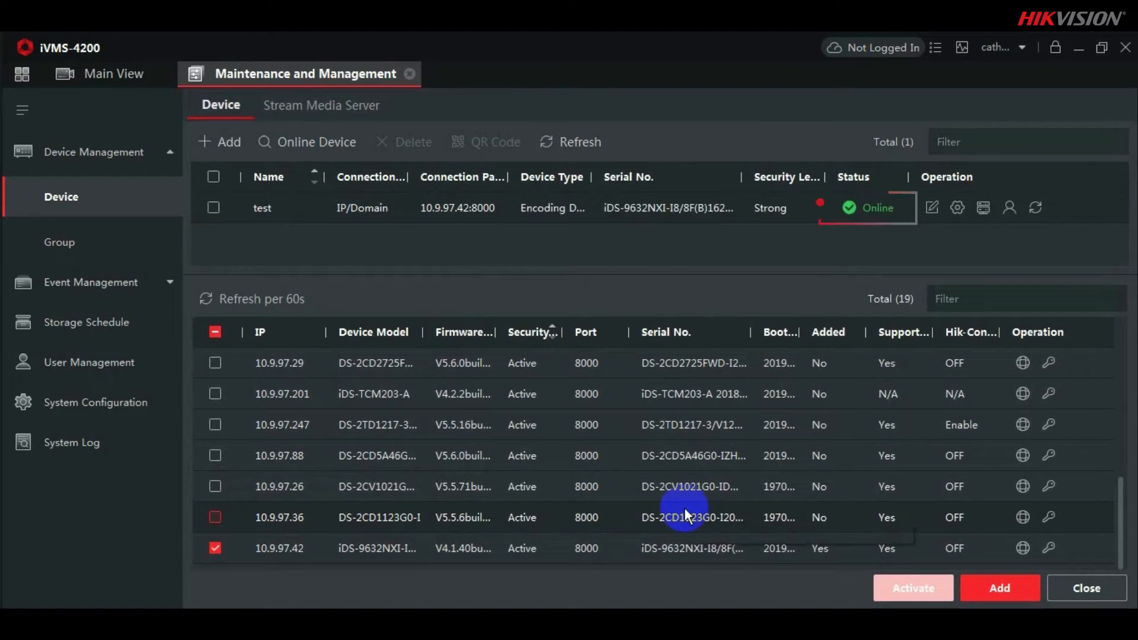
pyautogui.moveTo(687, 516)
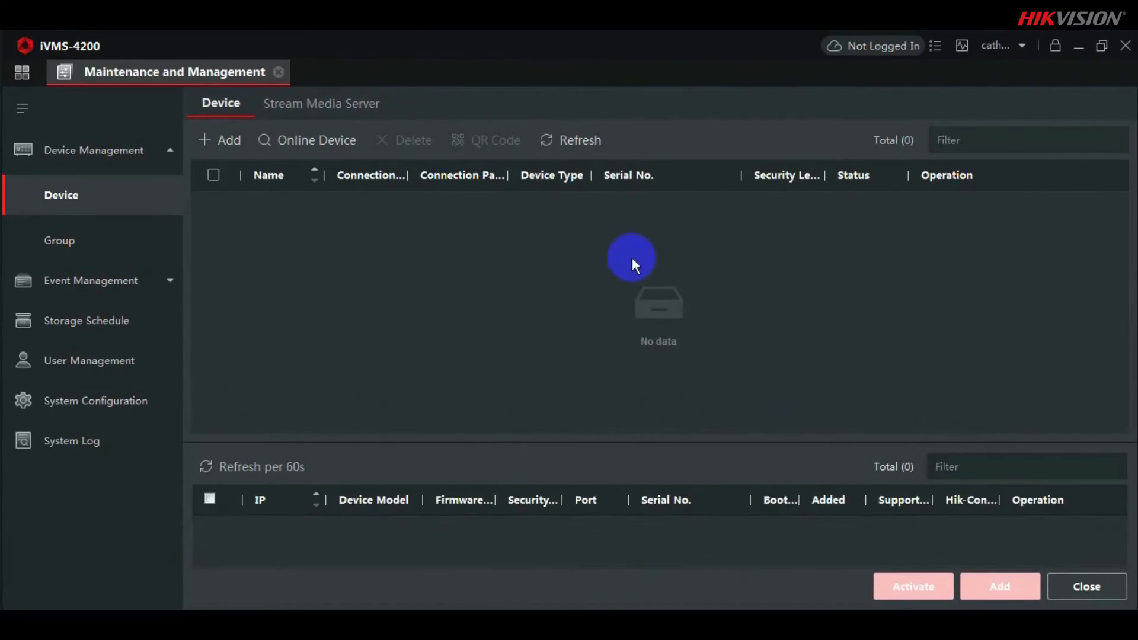
pyautogui.moveTo(218, 139)
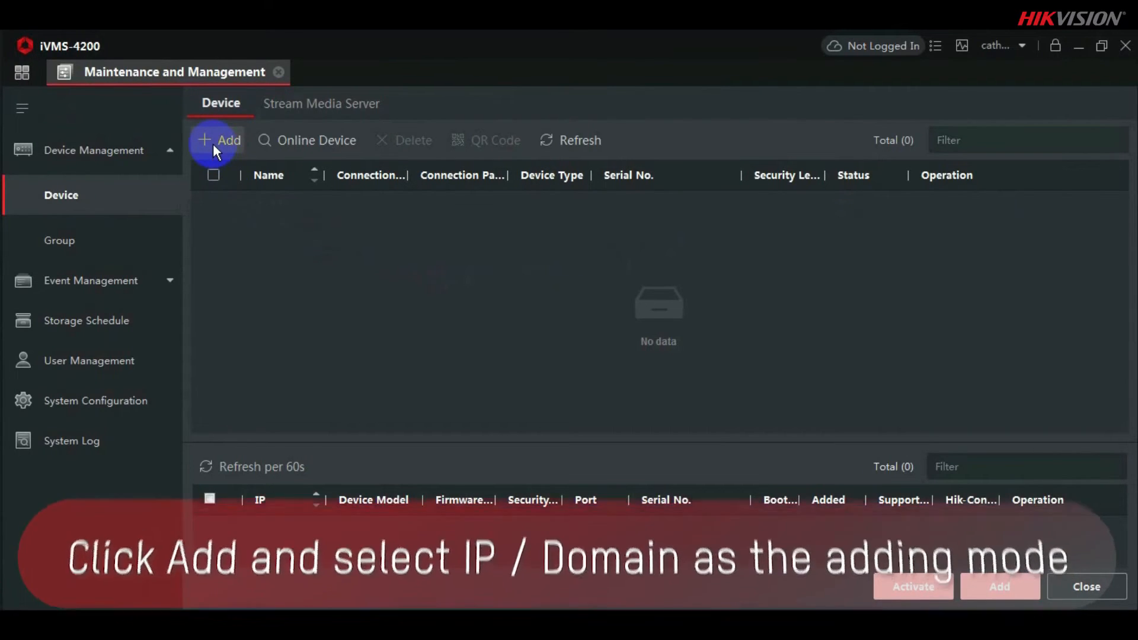
# - Bring up the Add form with IP/Domain as the adding mode
pyautogui.click(220, 140)
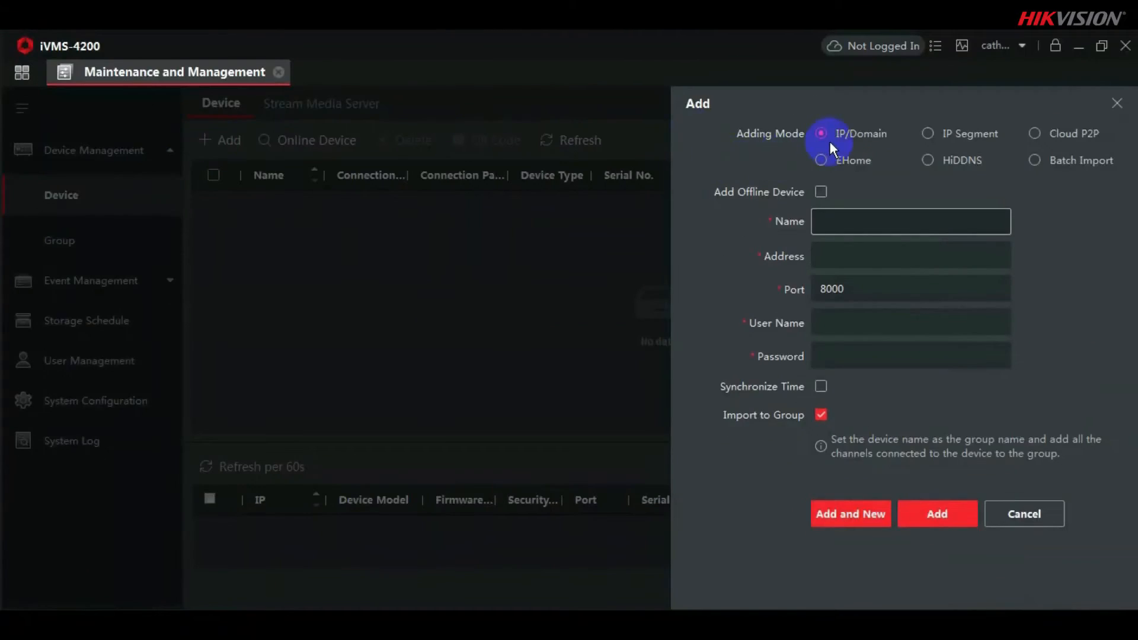
# - Add test2 at 10.9.97.11:8000 with admin credentials and time synchronisation enabled
pyautogui.click(911, 222)
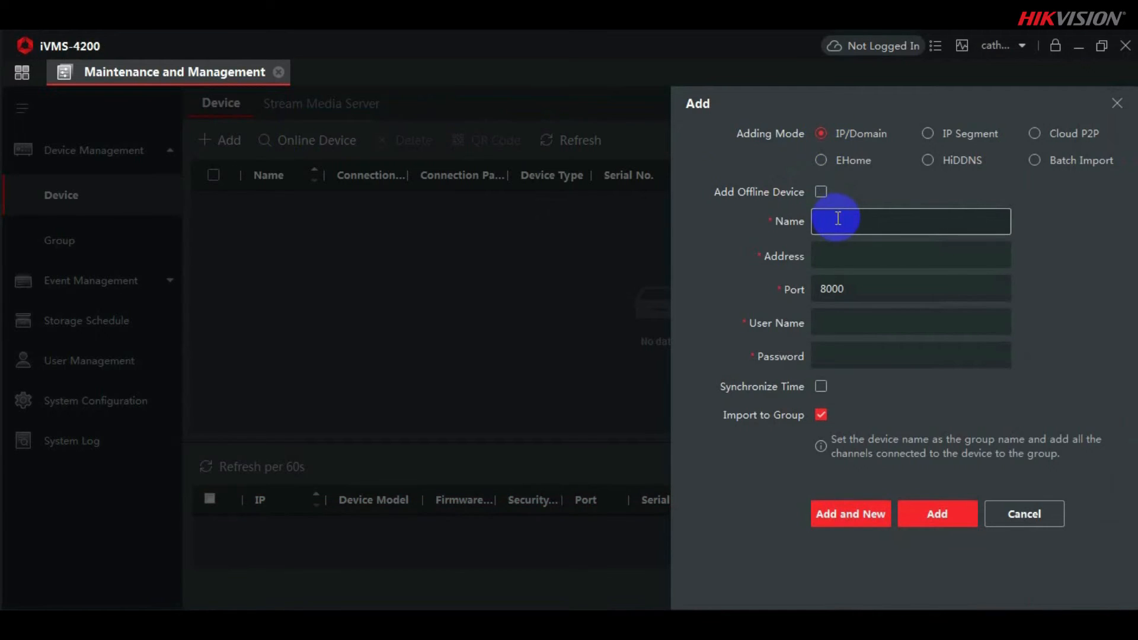
pyautogui.write('test2')
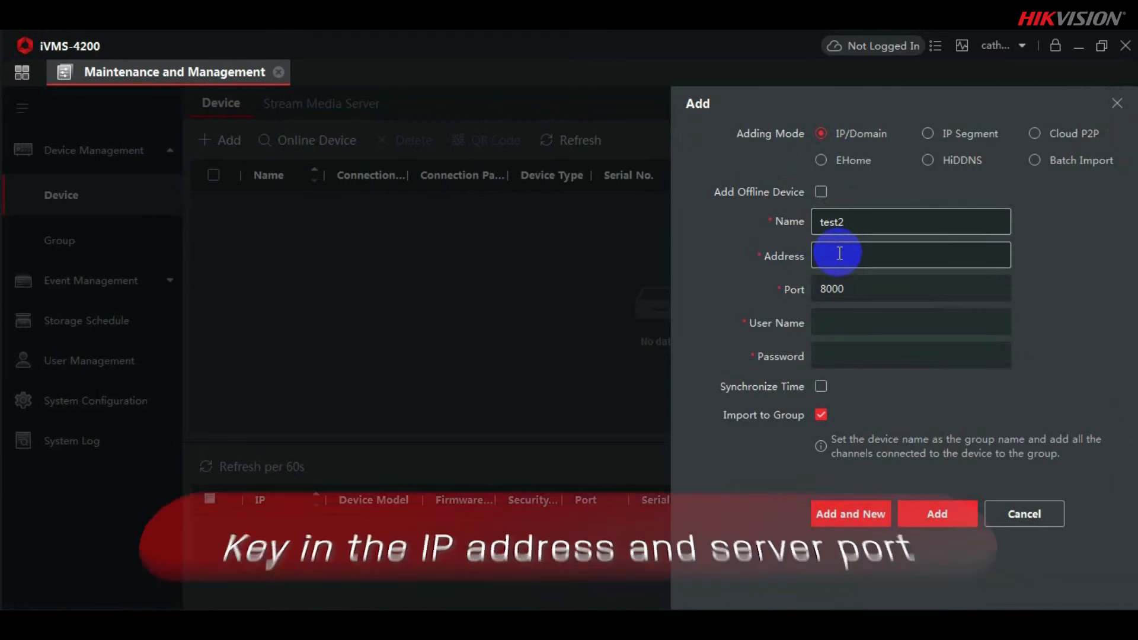
pyautogui.write('10.9.97.11')
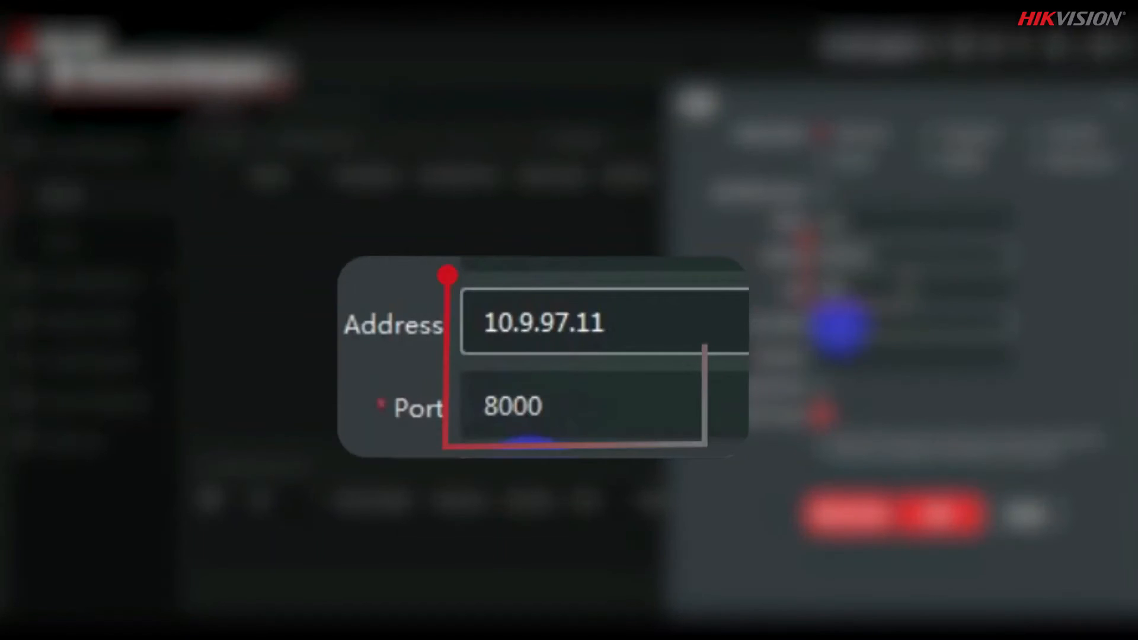
pyautogui.click(909, 323)
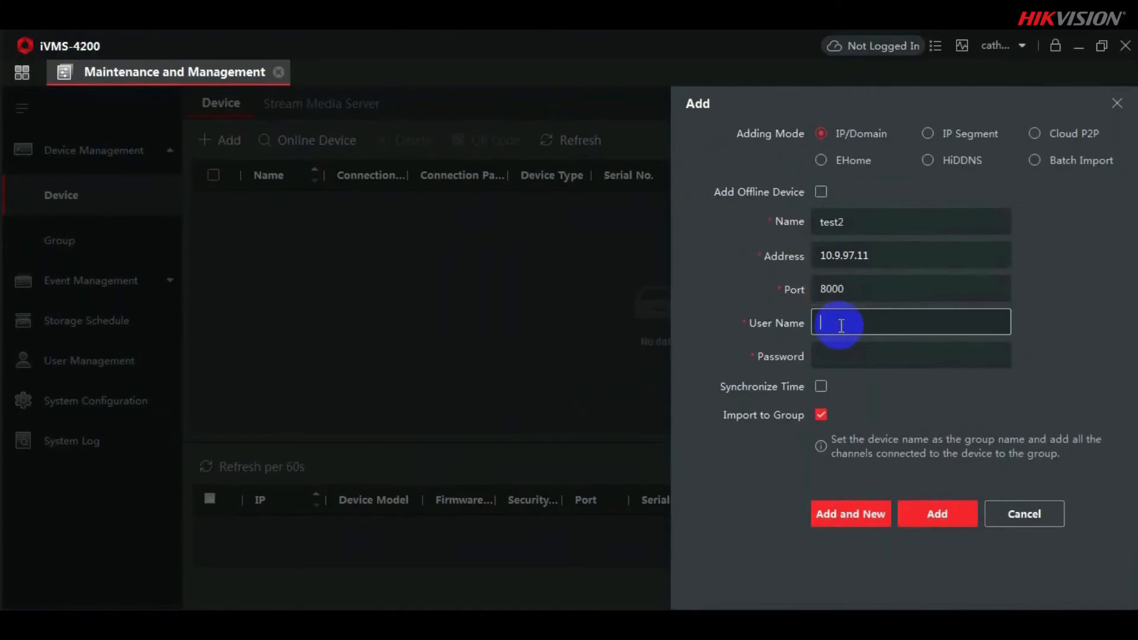
pyautogui.write('admin')
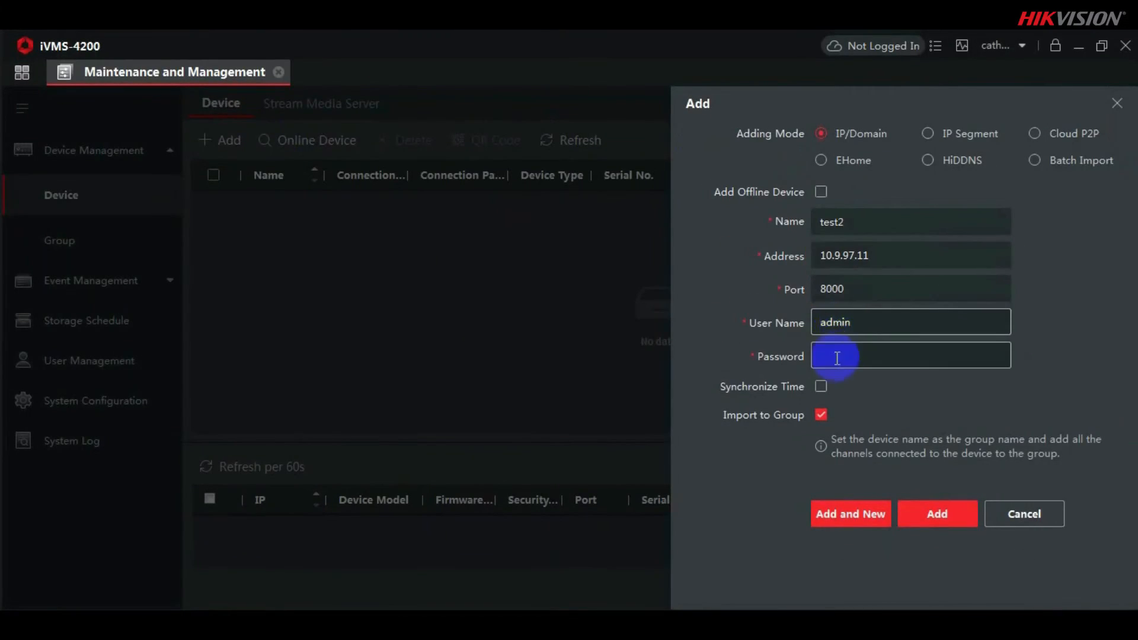
pyautogui.write('••')
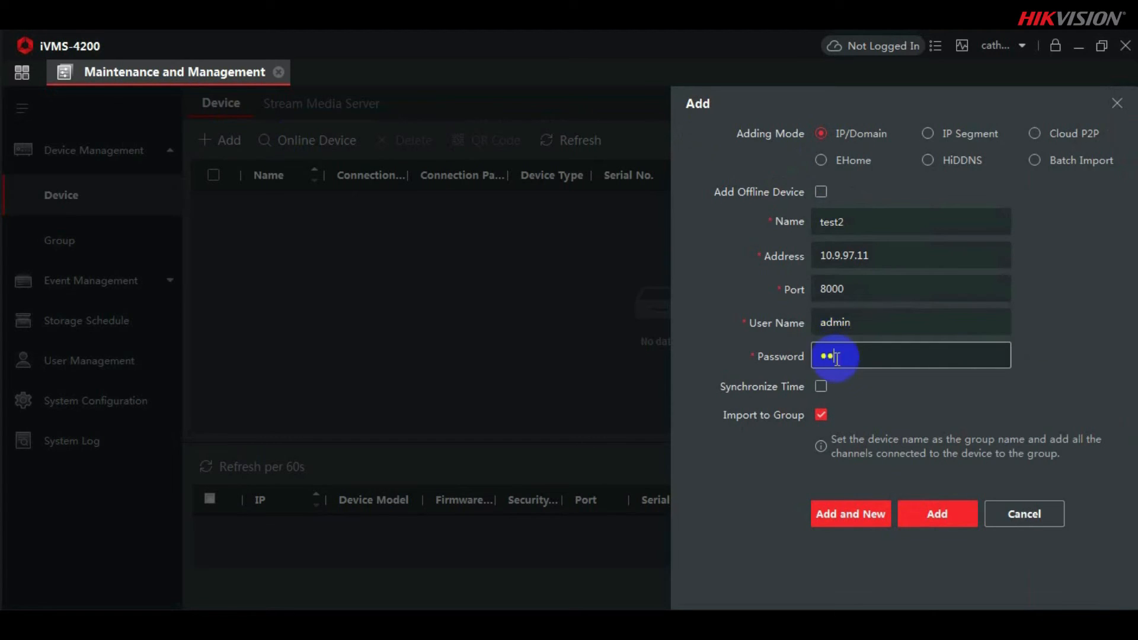
pyautogui.write('password')
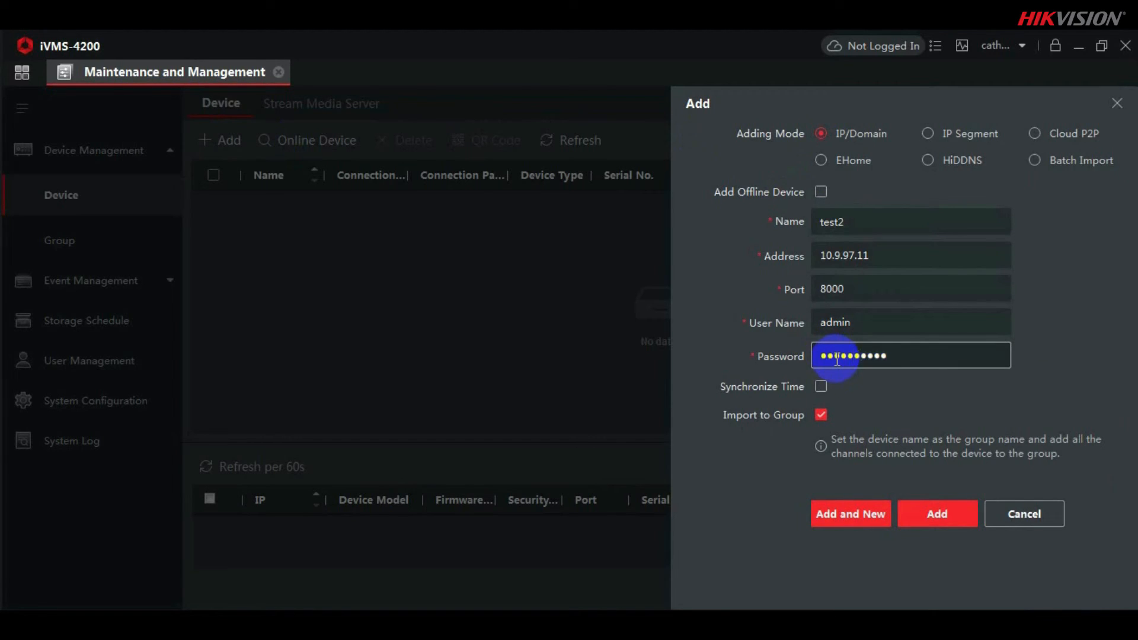
pyautogui.click(820, 387)
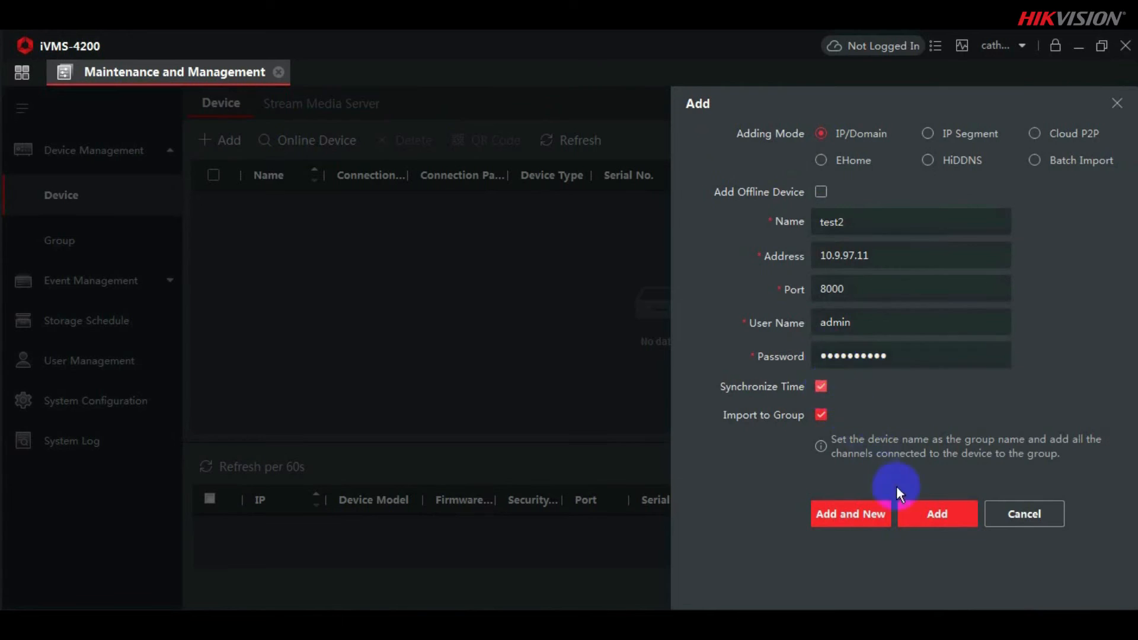
pyautogui.click(937, 514)
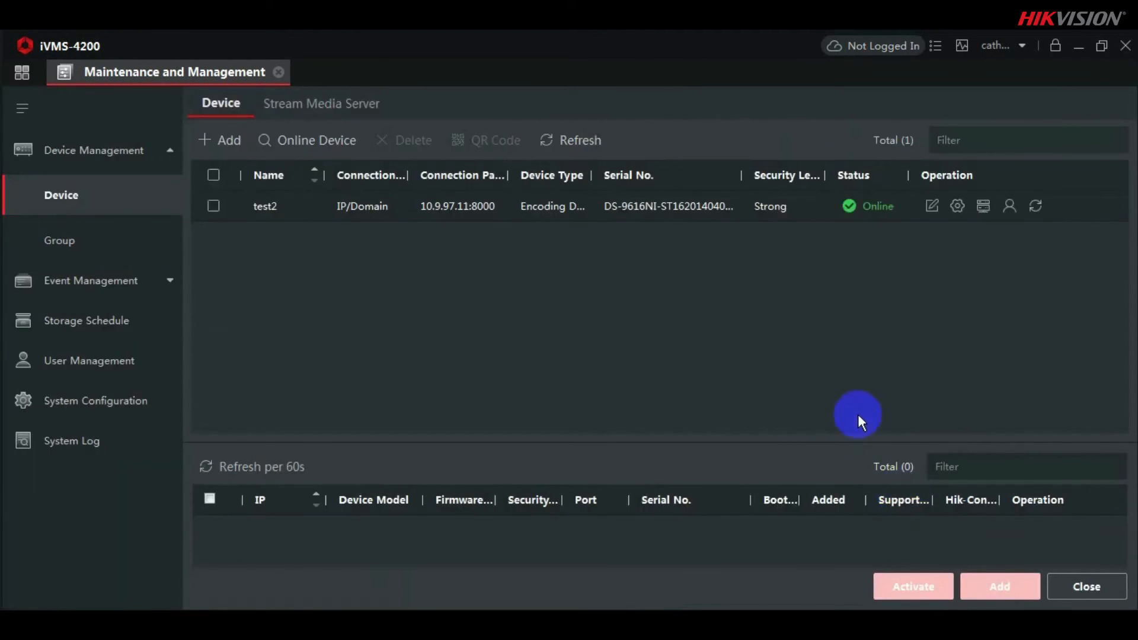
pyautogui.moveTo(841, 306)
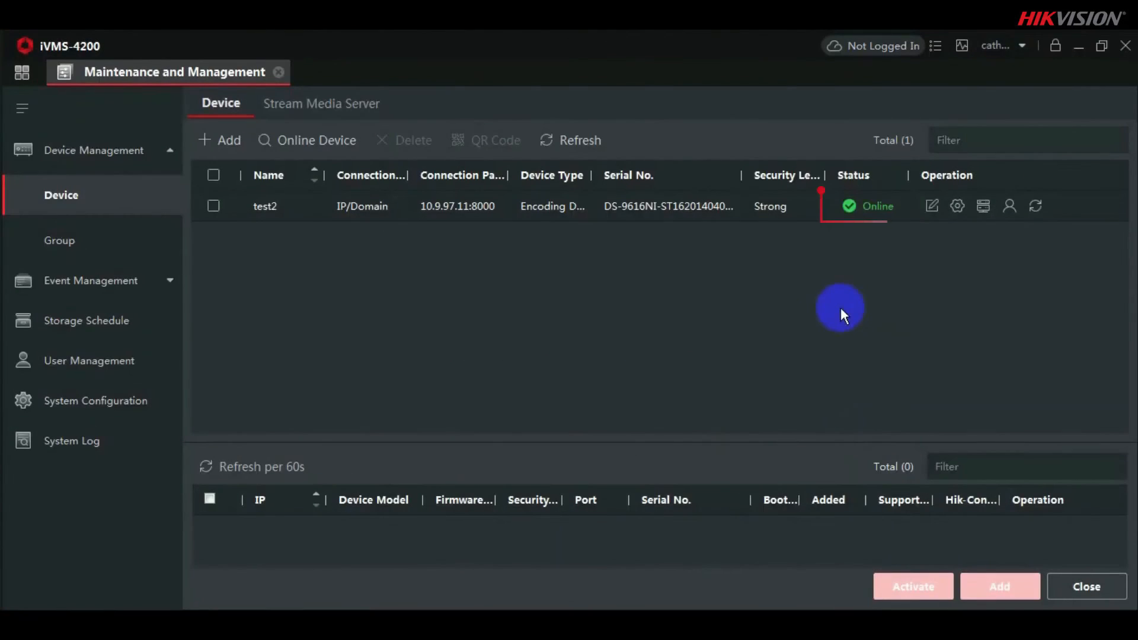
# - Switch to Main View, where the test2 camera group is listed
pyautogui.click(22, 71)
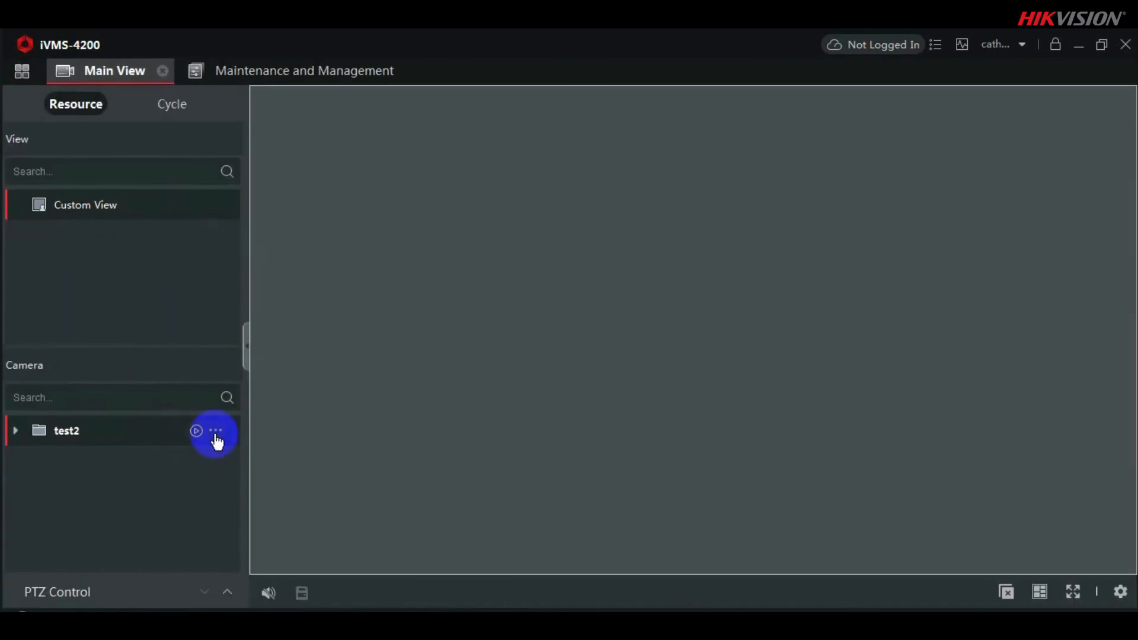
# - Start live view of all cameras in the test2 group
pyautogui.click(216, 432)
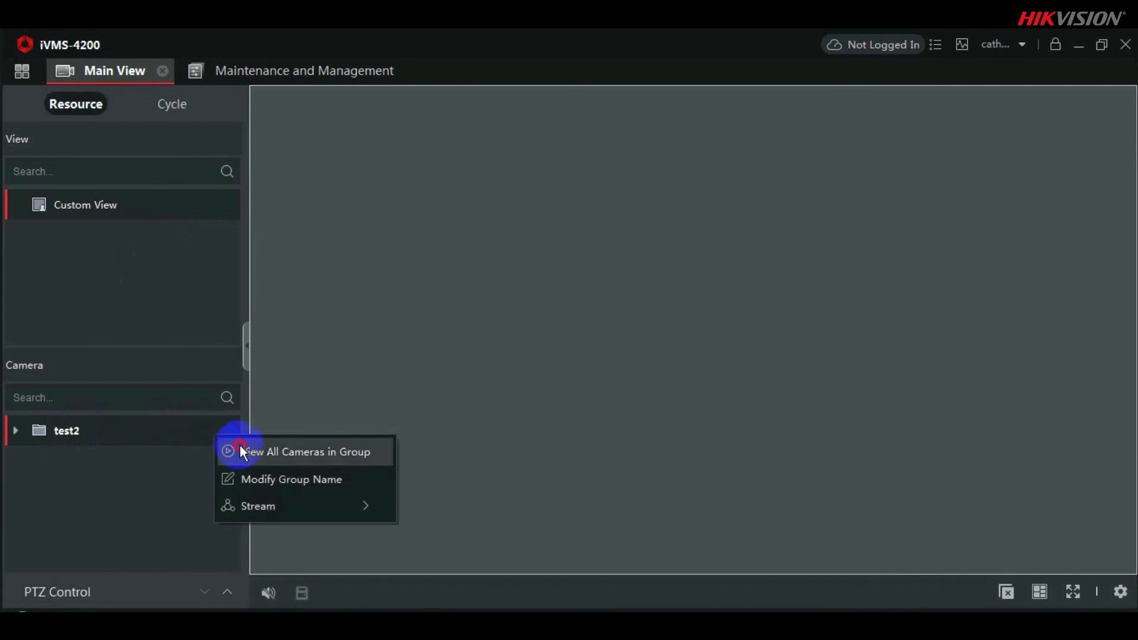
pyautogui.click(304, 451)
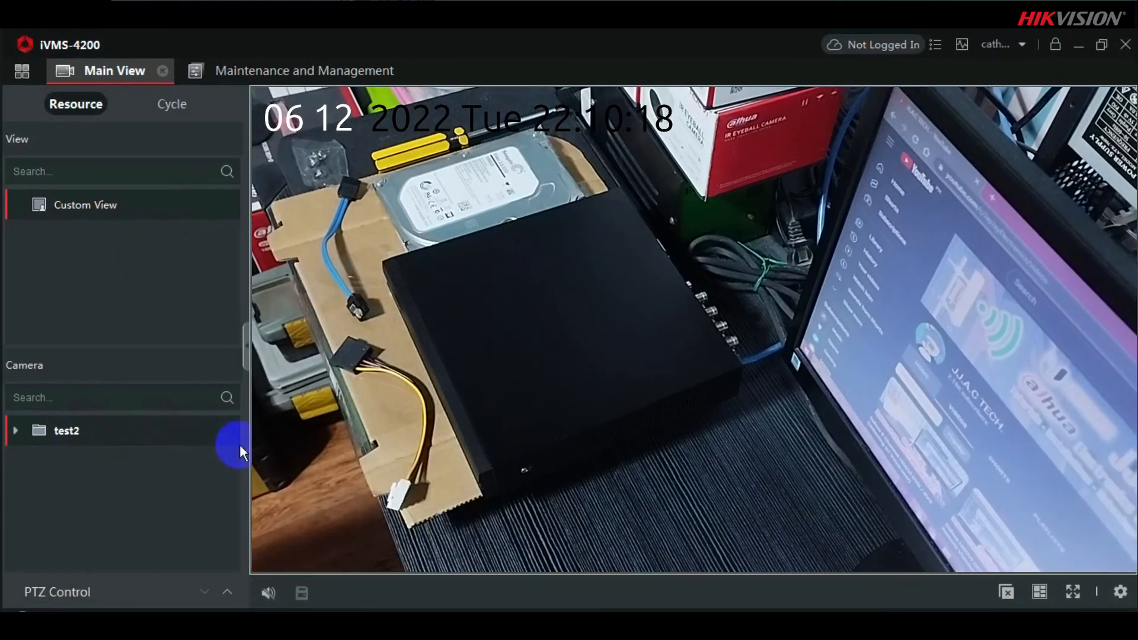